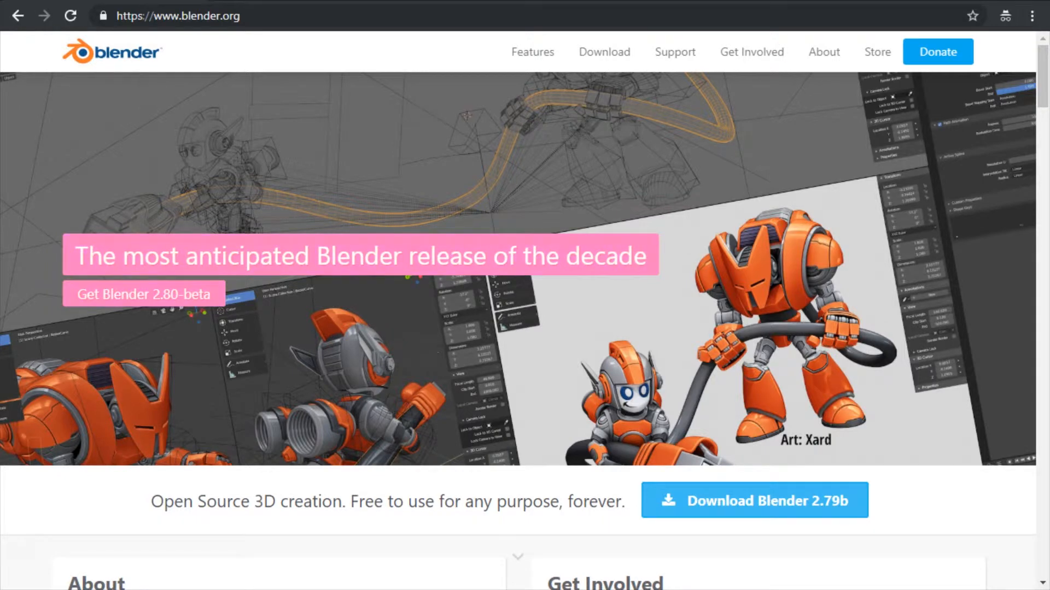
mouse_move(209, 326)
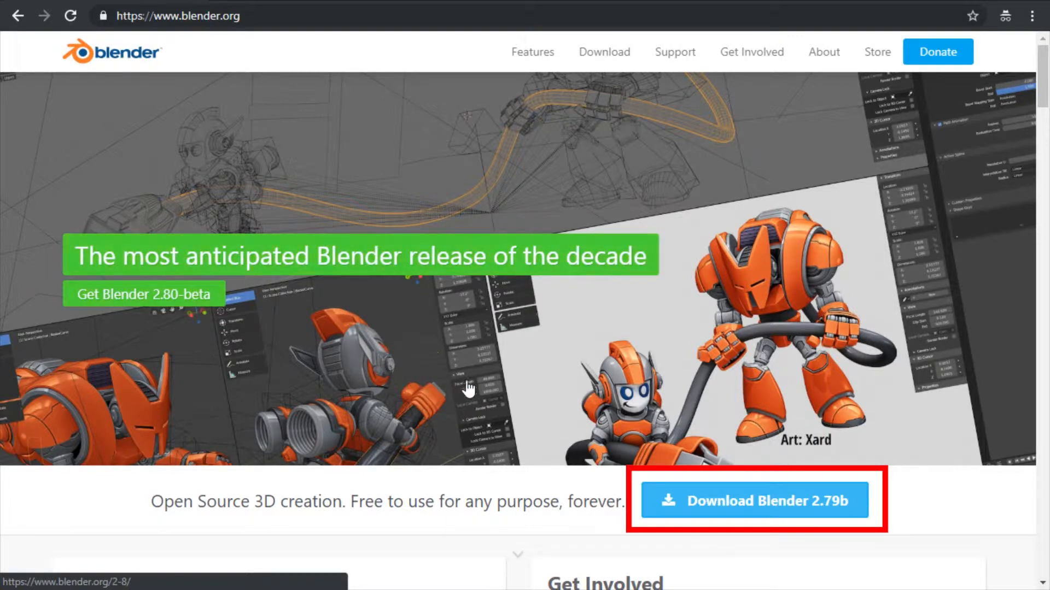
mouse_move(834, 512)
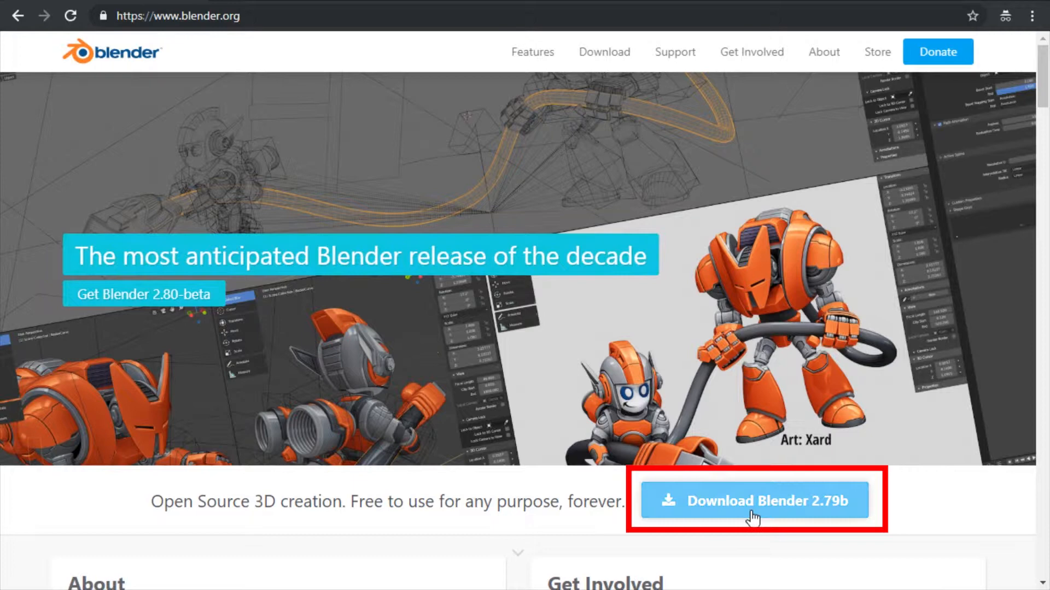
mouse_move(603, 52)
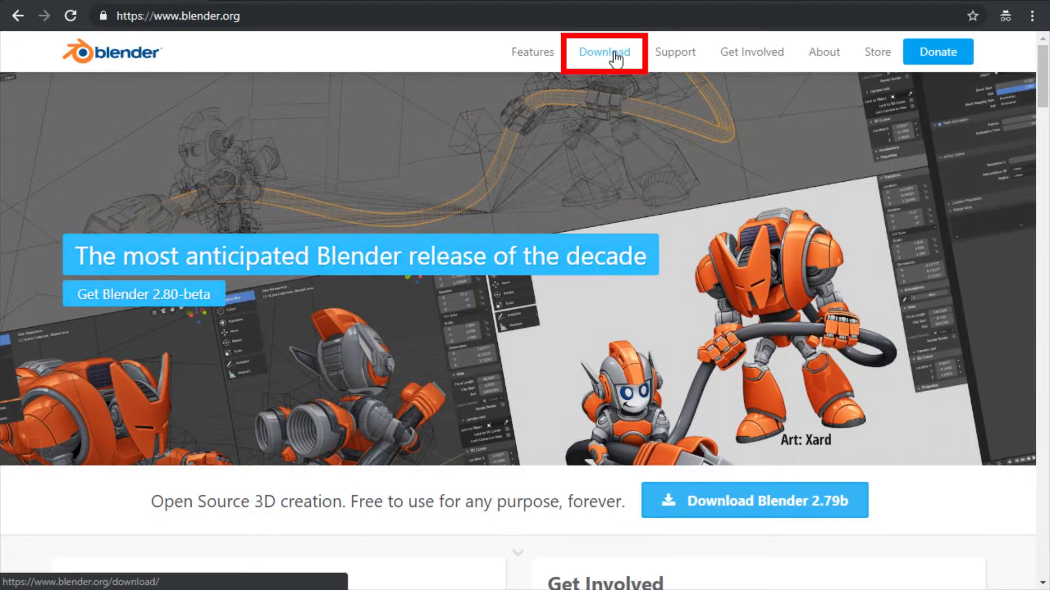
Step: Download the Blender 2.79b Windows installer (83.8 MB) from blender.org's Download page
left_click(604, 51)
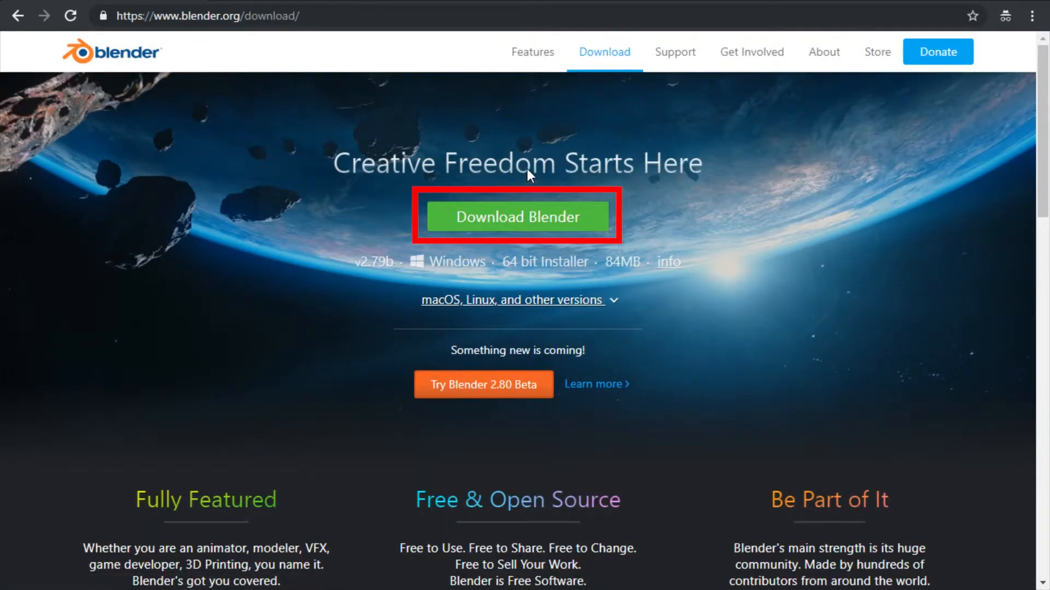
left_click(518, 216)
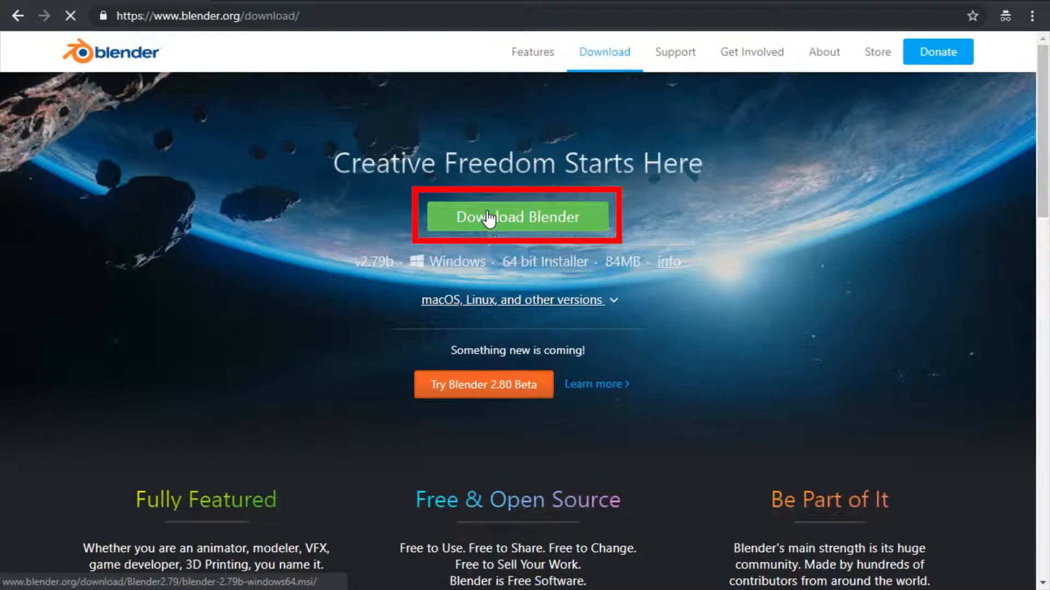
left_click(516, 217)
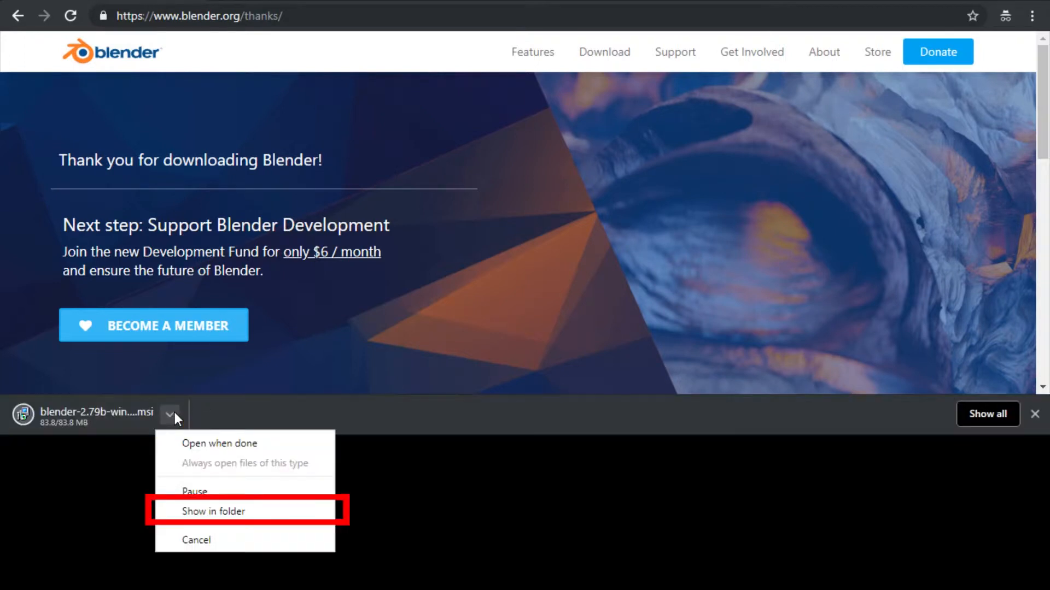
mouse_move(214, 512)
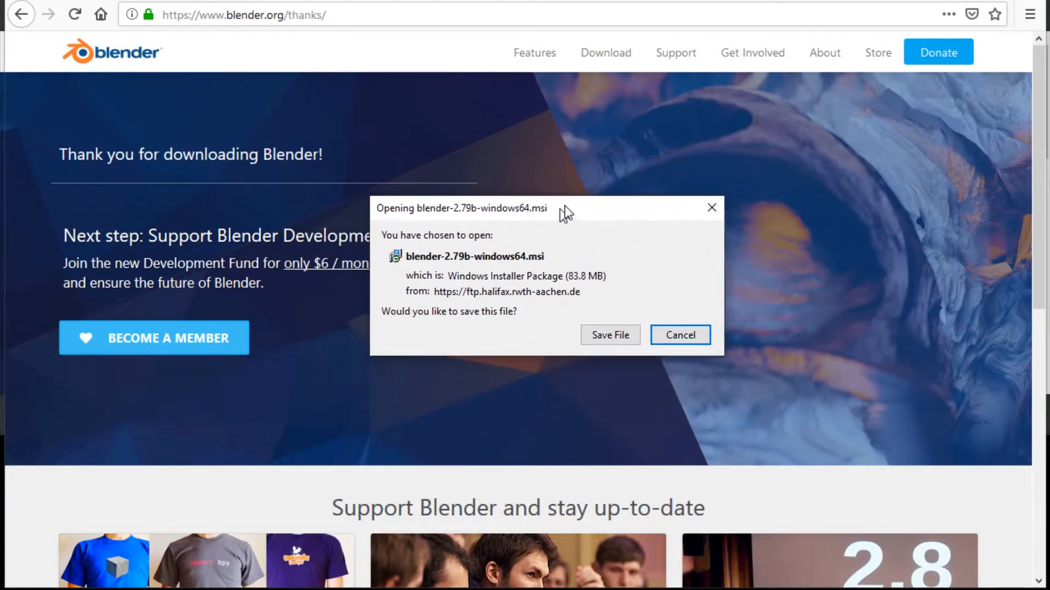
Step: Save blender-2.79b-windows64.msi to disk and show it in the Downloads\Blender folder
left_click(610, 335)
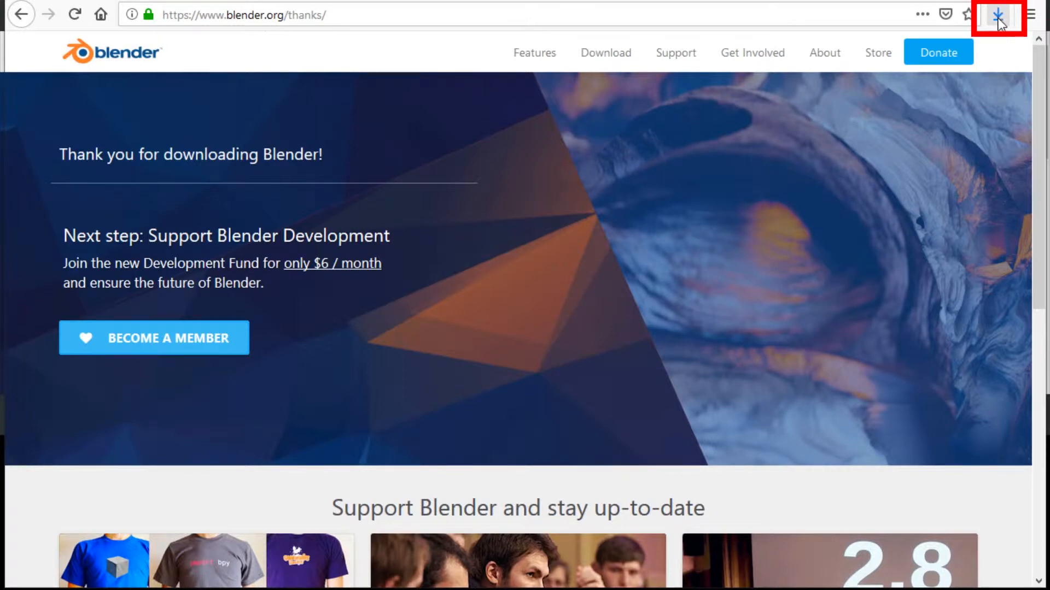
left_click(998, 14)
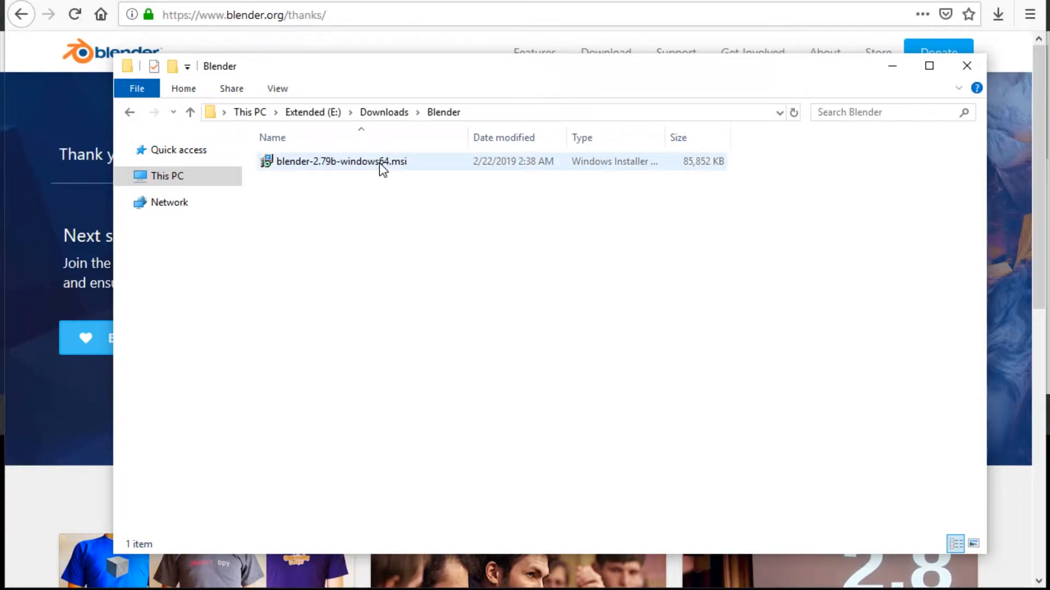
Step: Run the .msi, accept the license and proceed with default features in Program Files
double_click(341, 162)
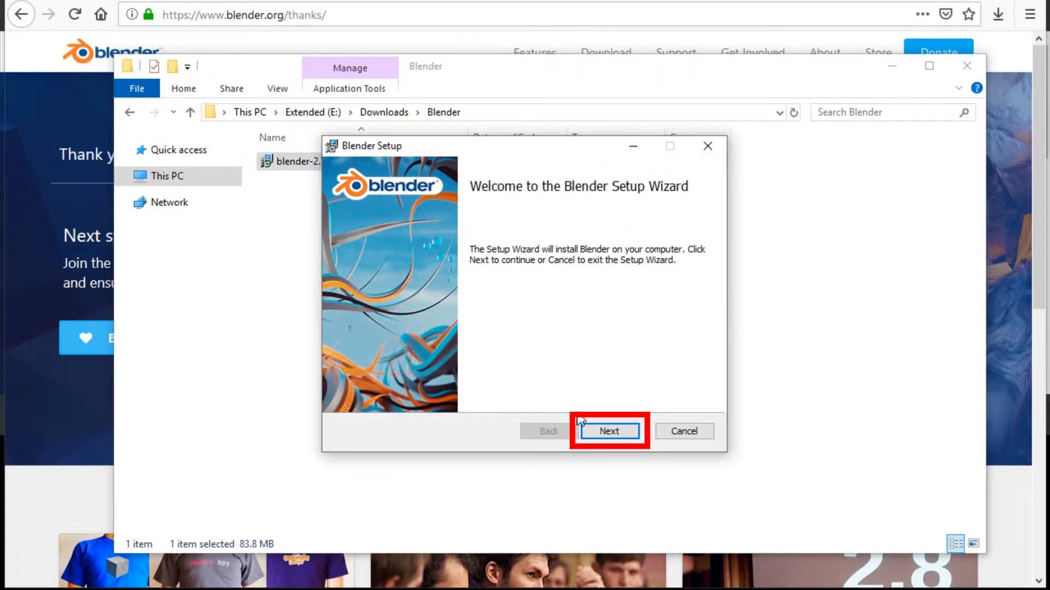
left_click(608, 431)
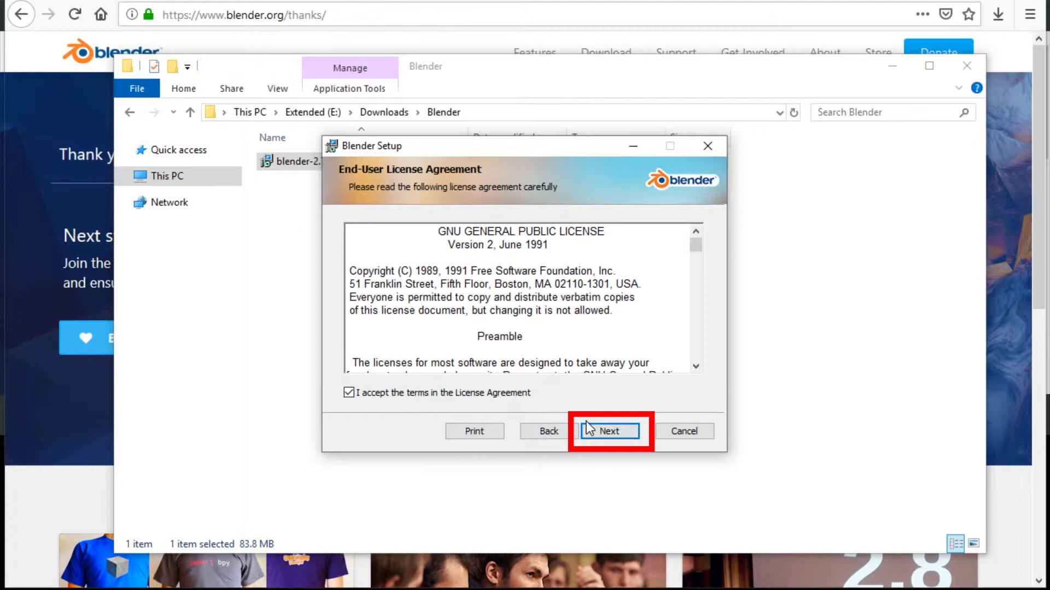
left_click(608, 431)
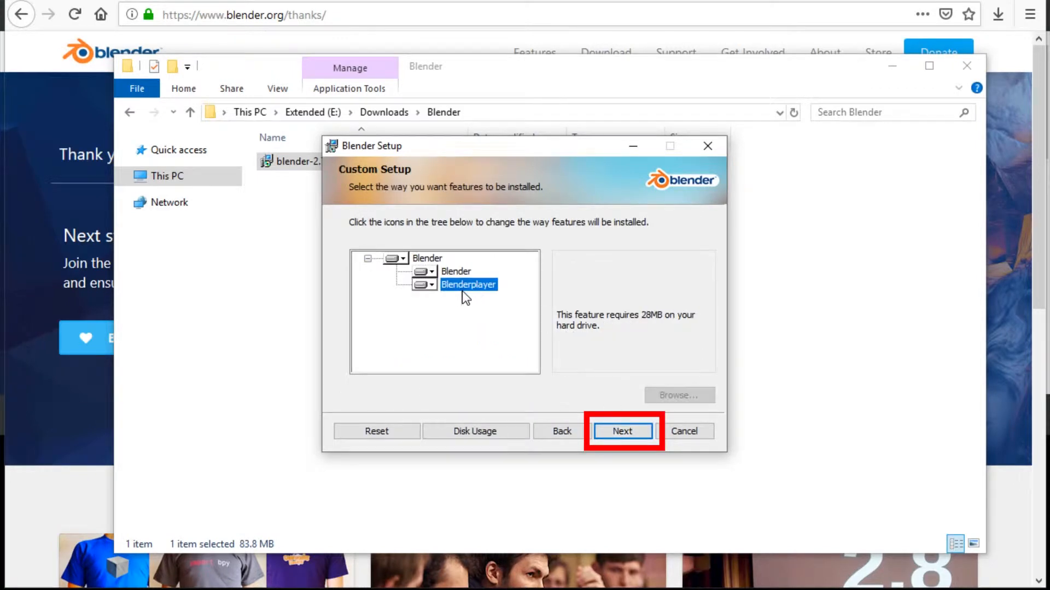
mouse_move(660, 326)
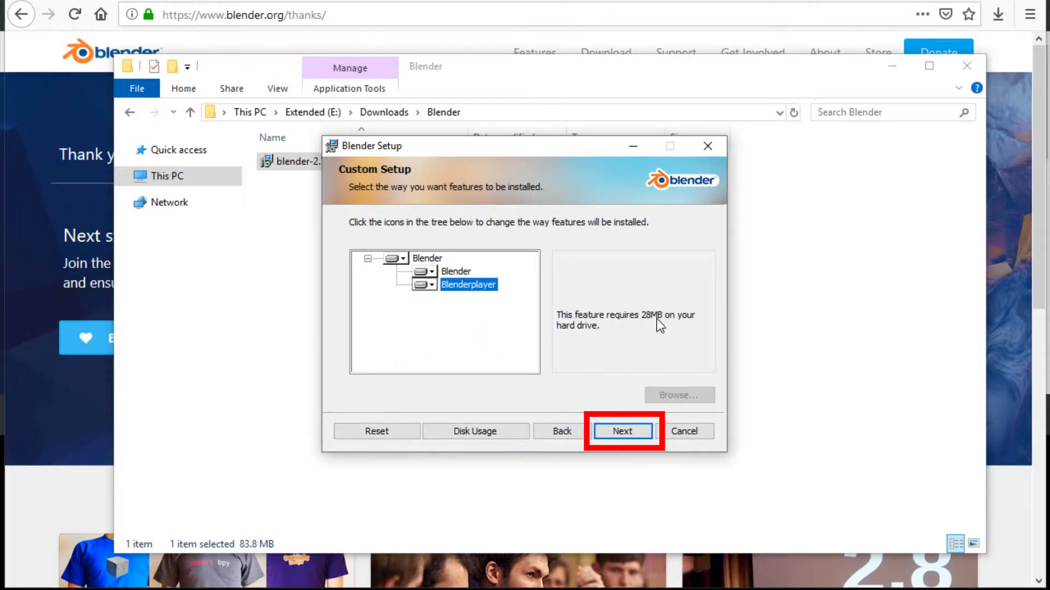
left_click(427, 258)
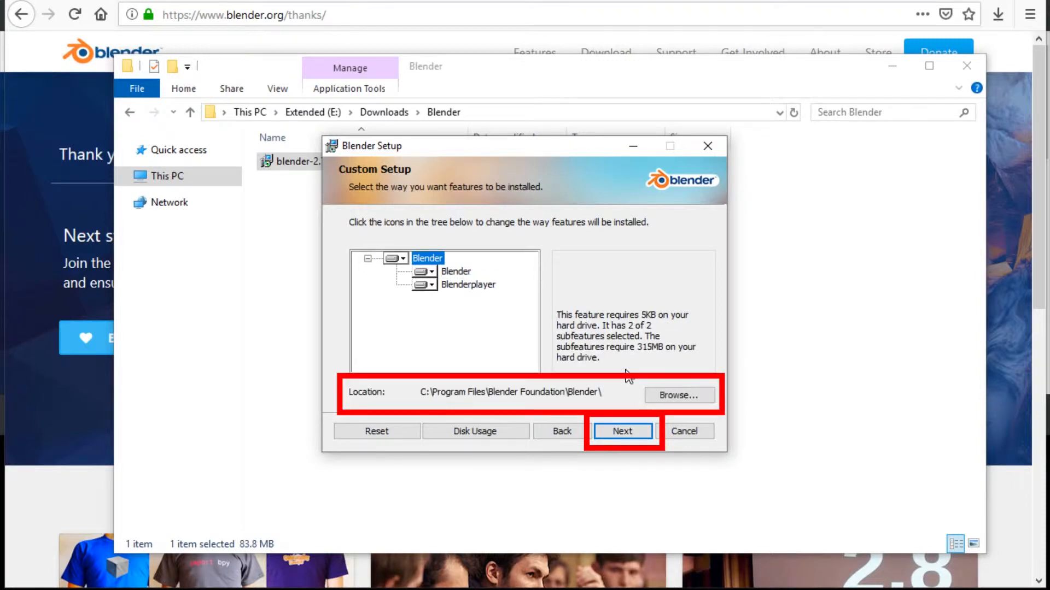
mouse_move(678, 394)
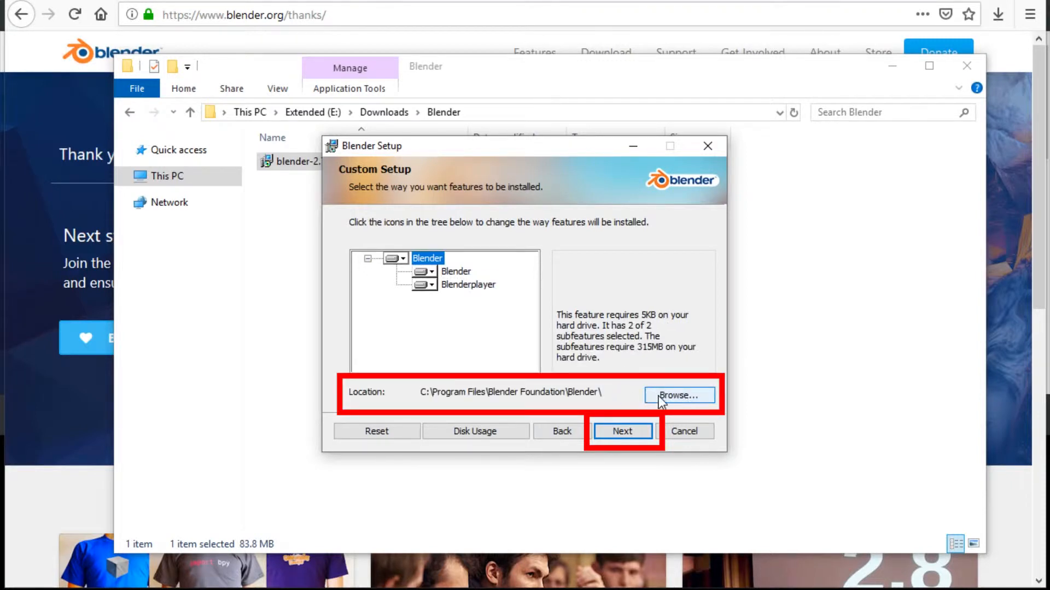
mouse_move(623, 431)
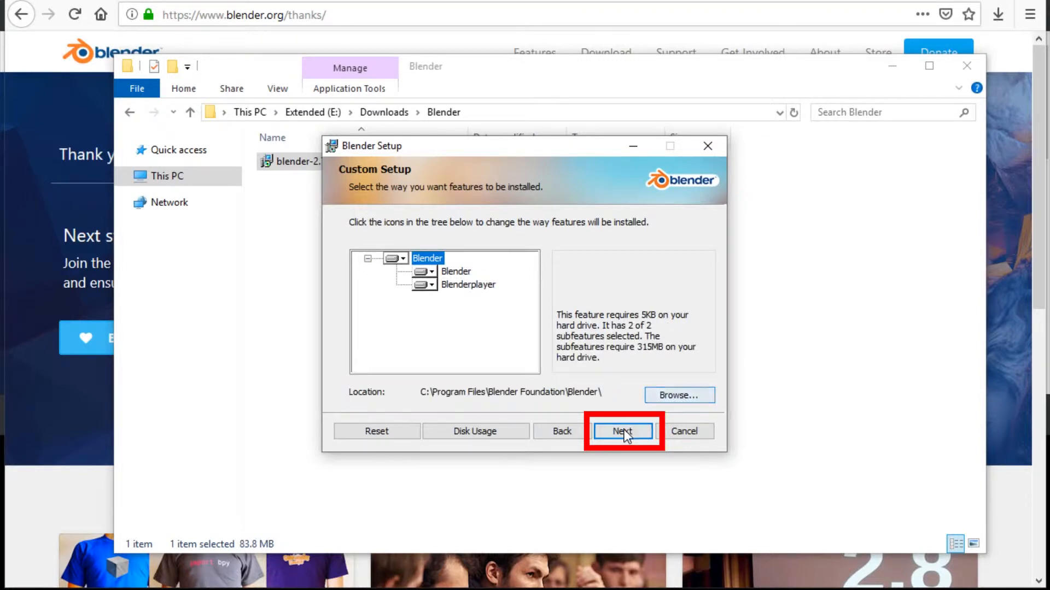
left_click(621, 431)
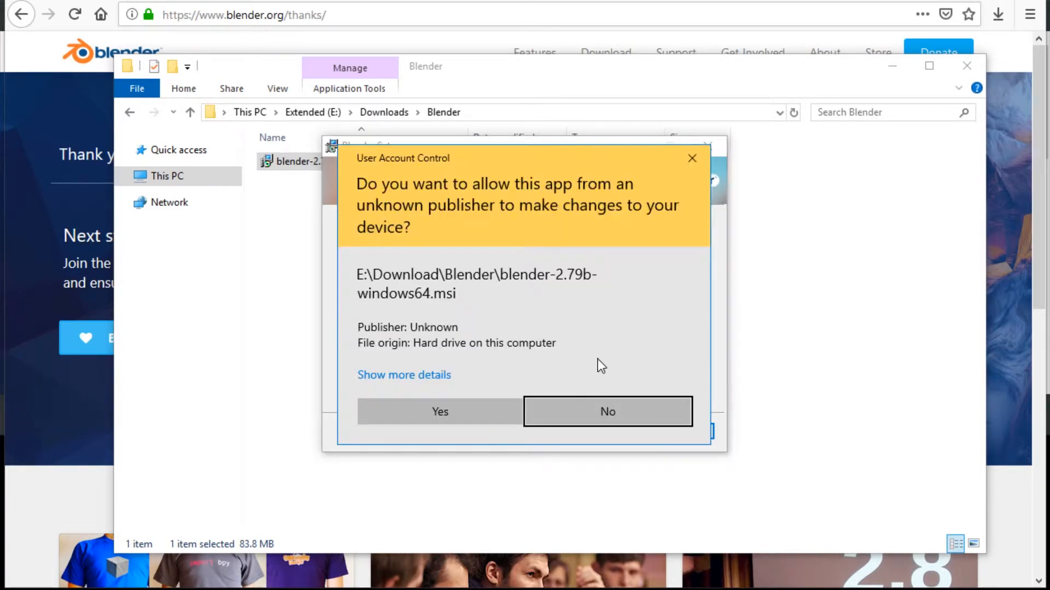
mouse_move(407, 411)
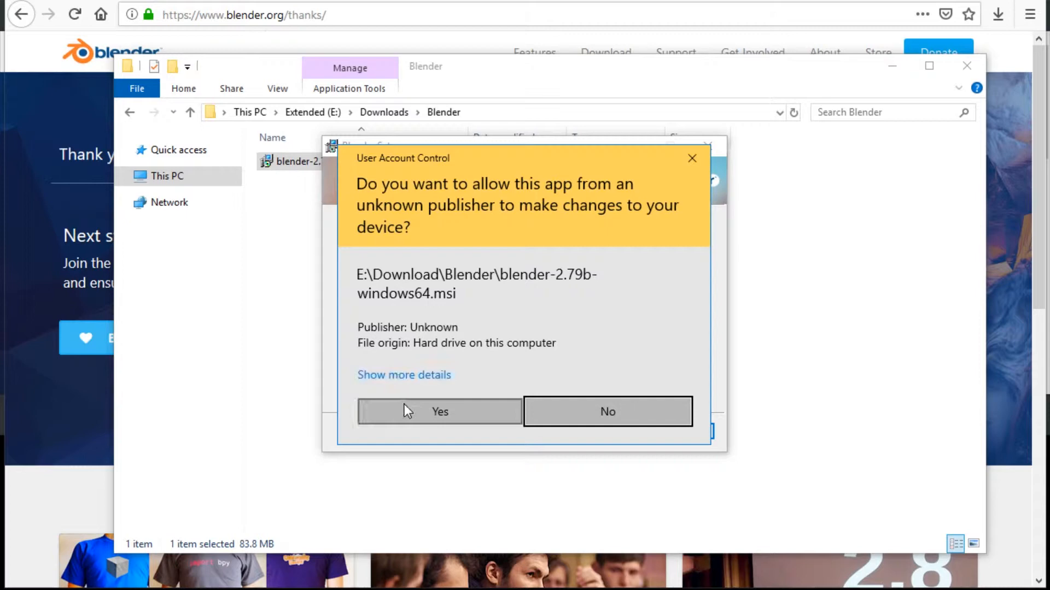
Step: Allow the installer's changes, finish installing, and launch Blender 2.79 from its shortcut
left_click(439, 411)
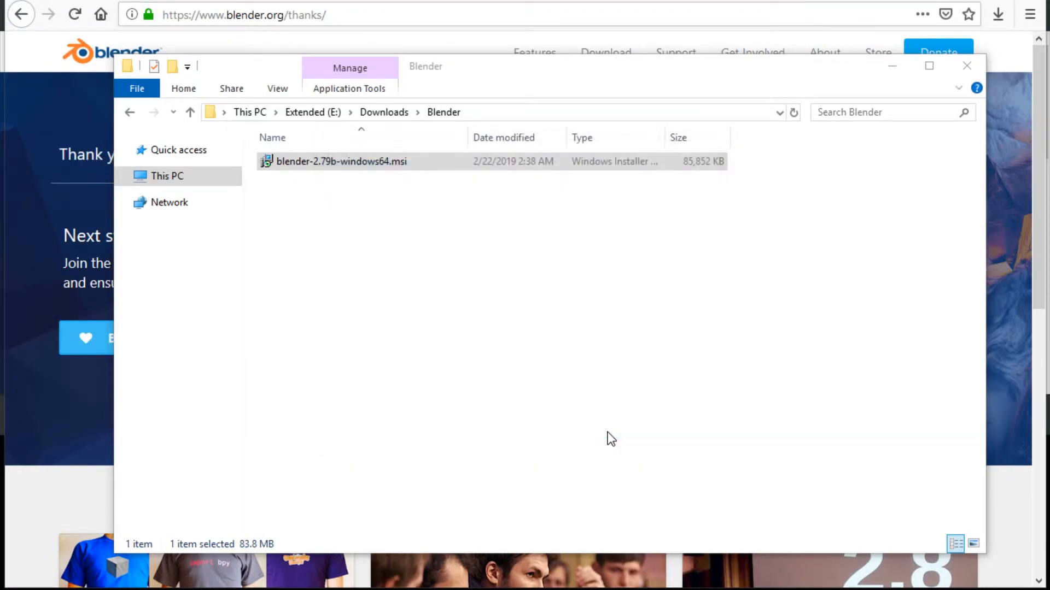
double_click(340, 162)
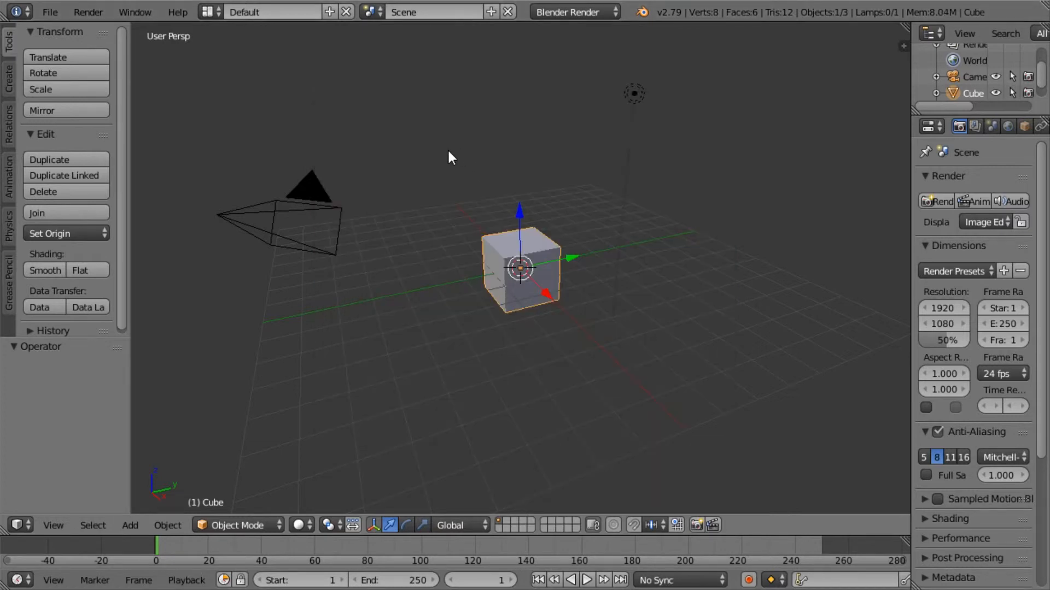
mouse_move(535, 244)
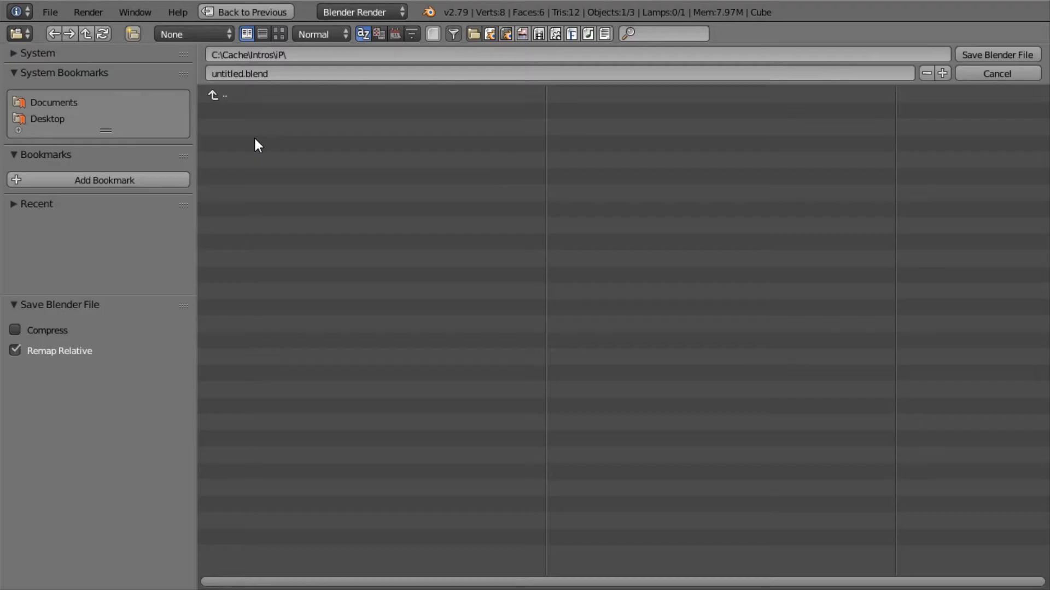
Step: Point the save browser to the Desktop folder, keeping the name untitled.blend
left_click(47, 118)
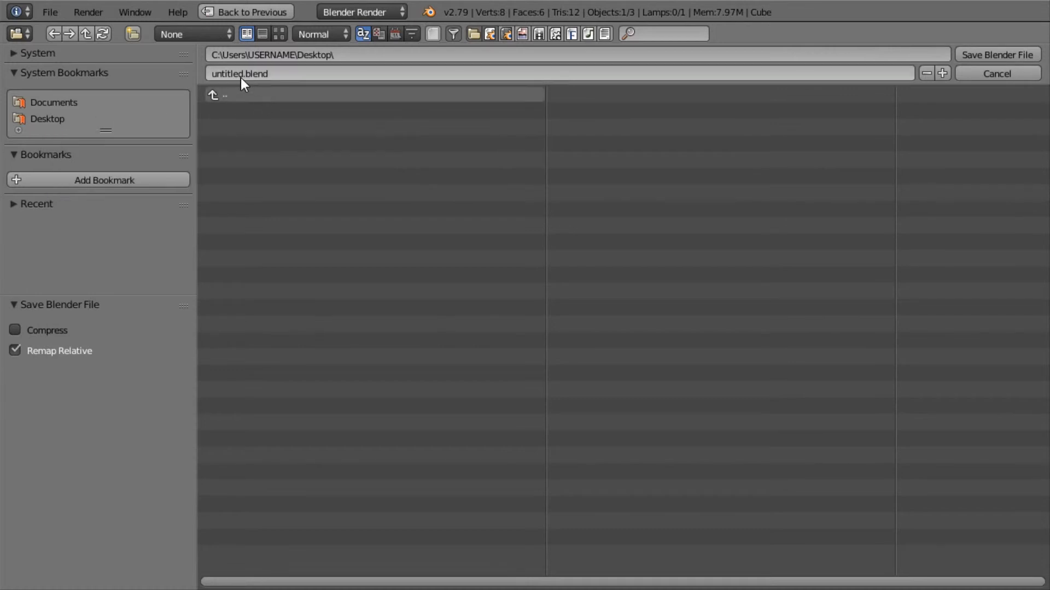
mouse_move(633, 80)
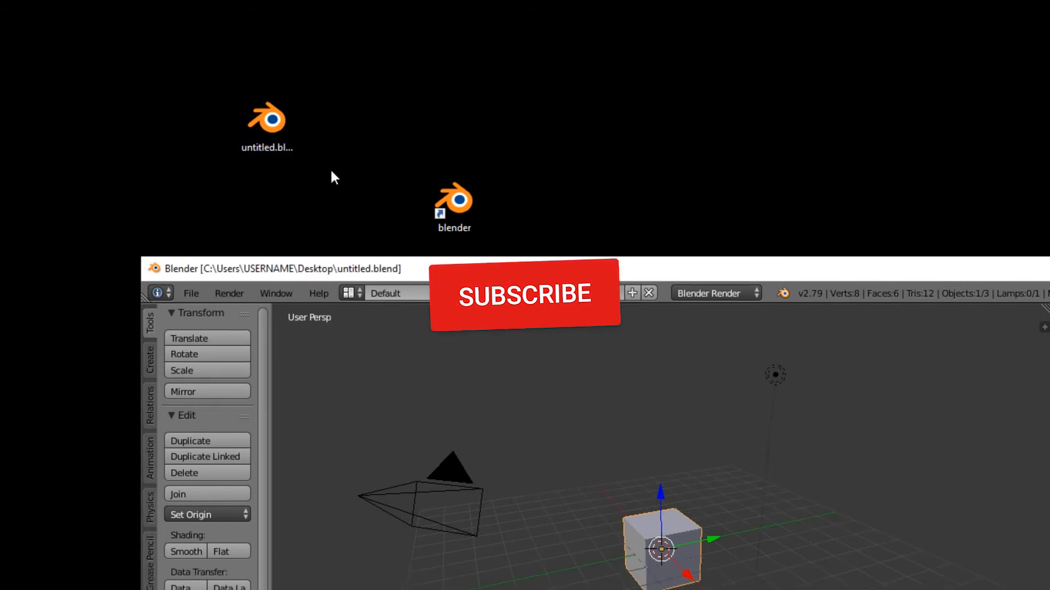
mouse_move(372, 206)
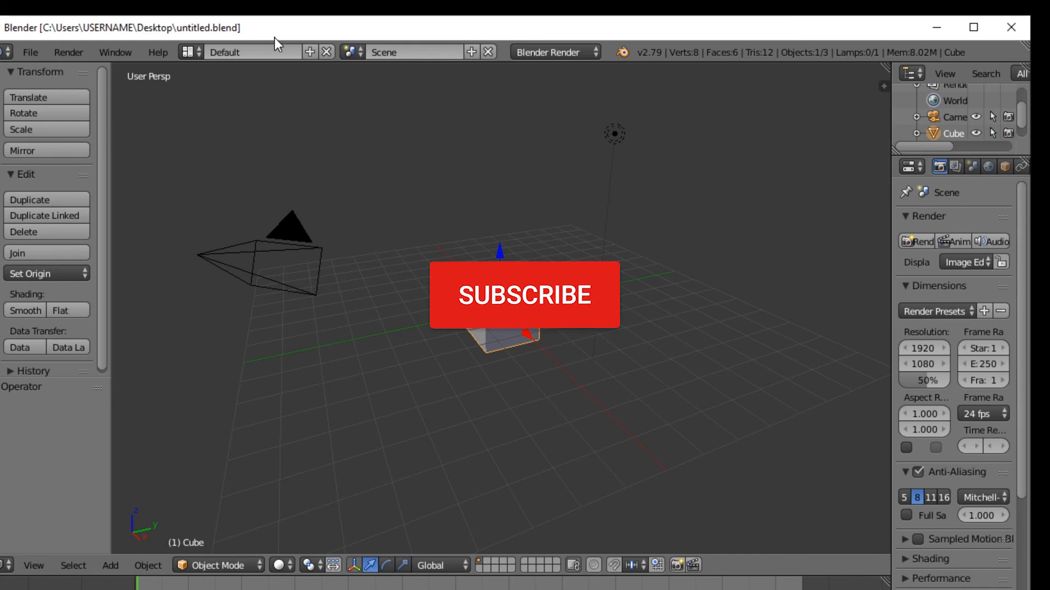
mouse_move(255, 52)
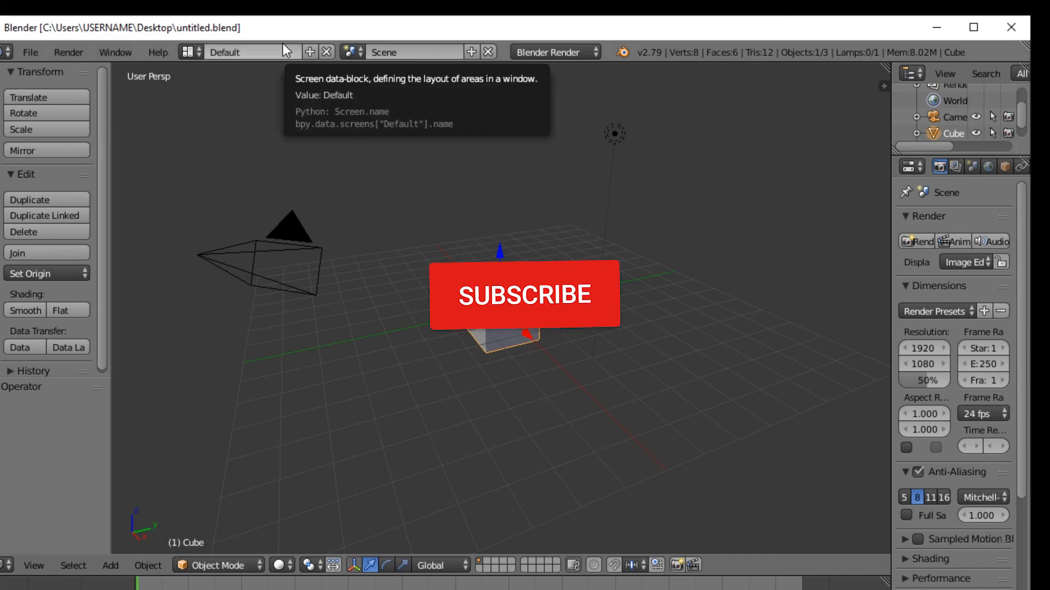